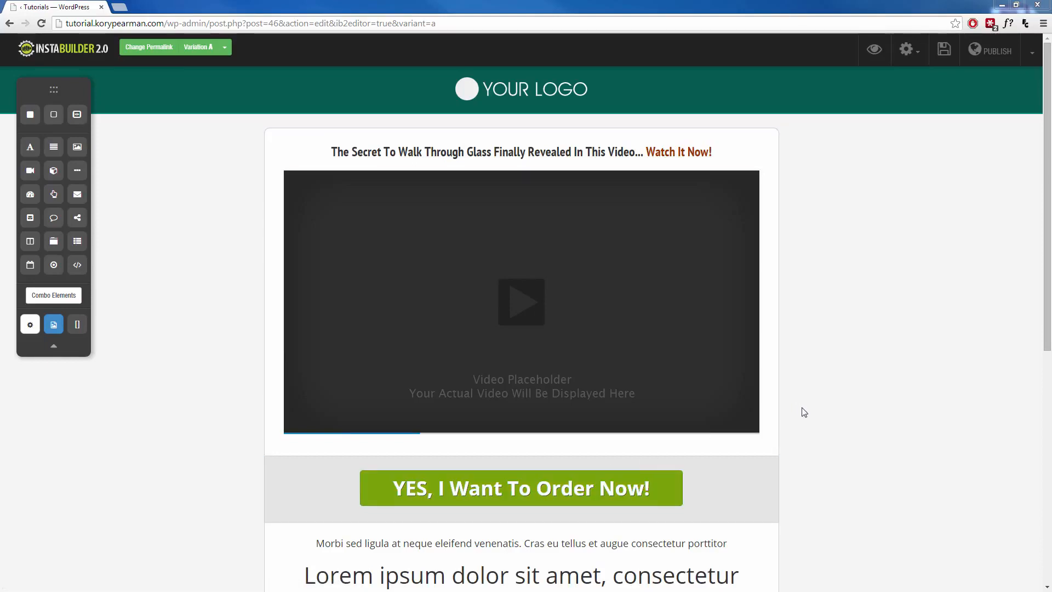
Step: Select the order-button section and bring up its Section Settings panel
scroll("down", 3)
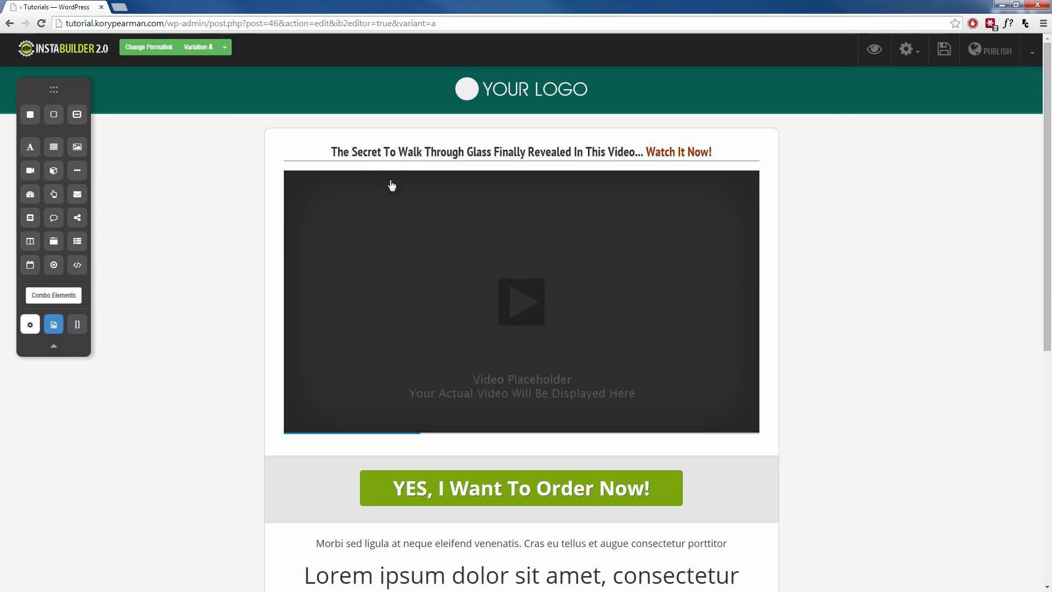
mouse_move(600, 244)
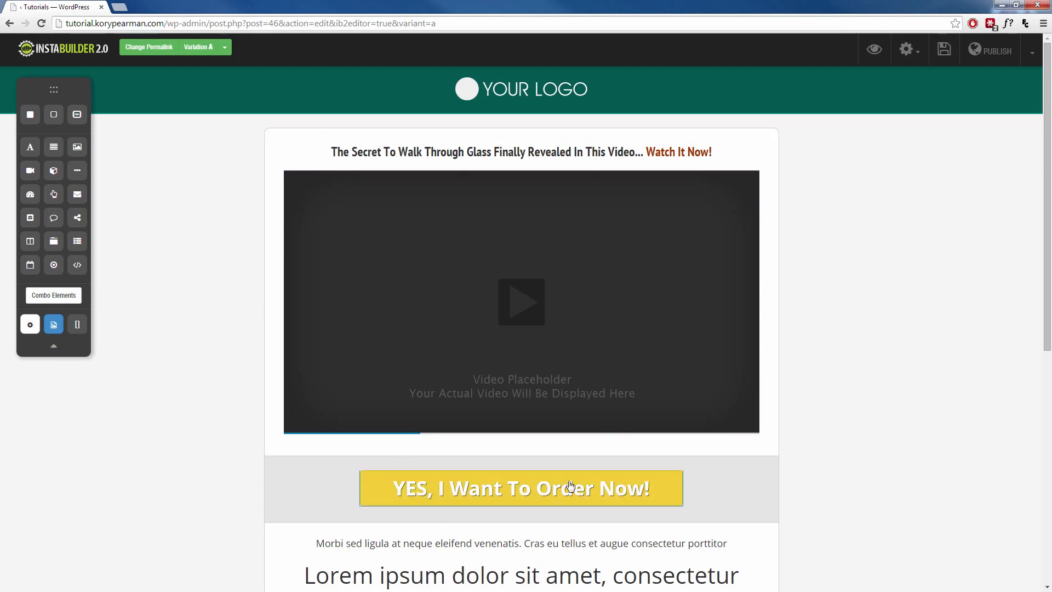
scroll("down", 3)
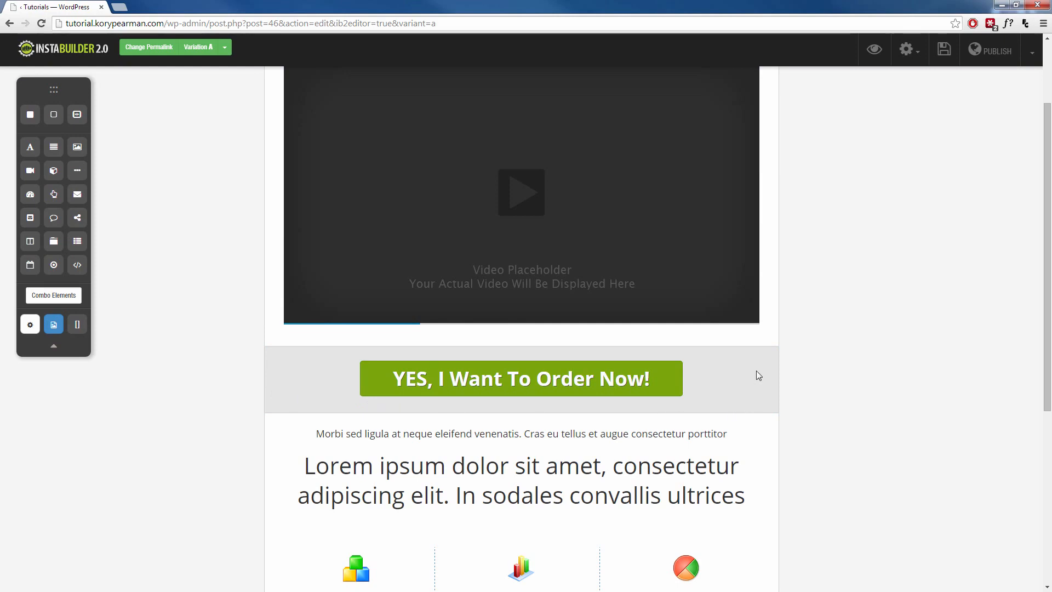
scroll("down", 3)
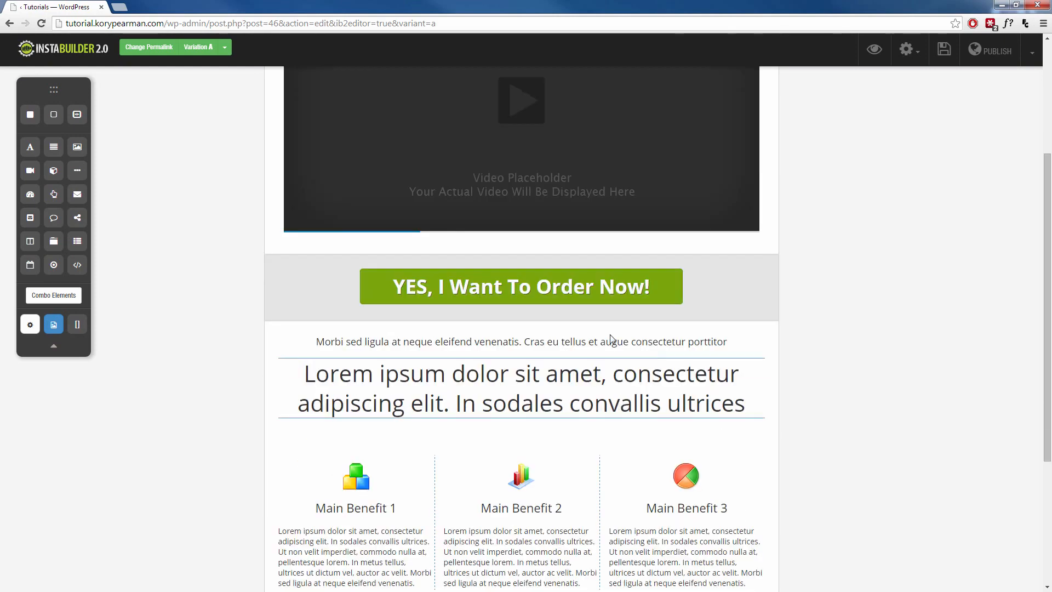
mouse_move(274, 344)
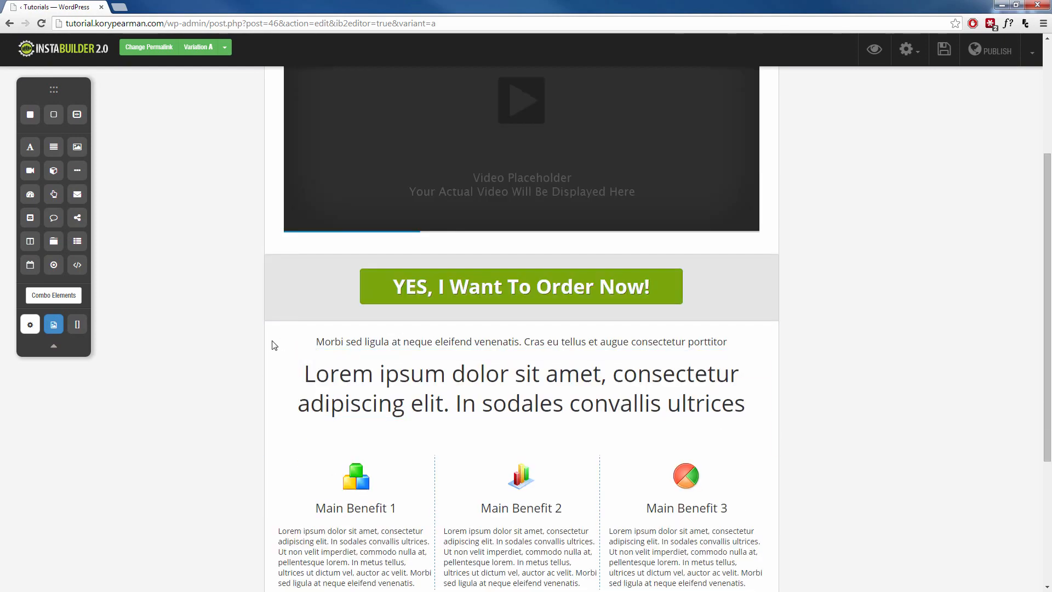
left_click(519, 389)
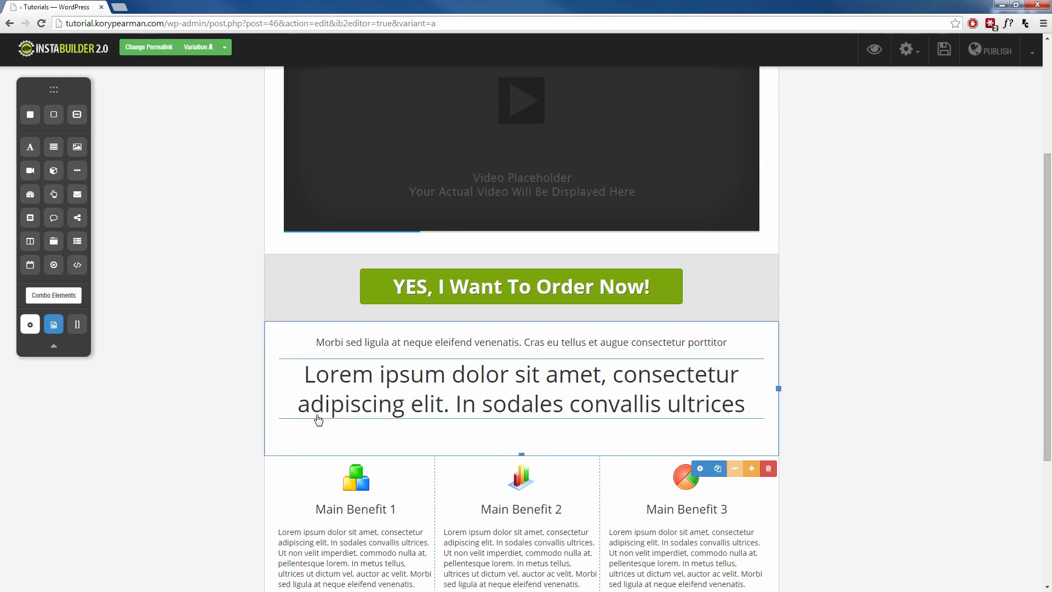
scroll("down", 3)
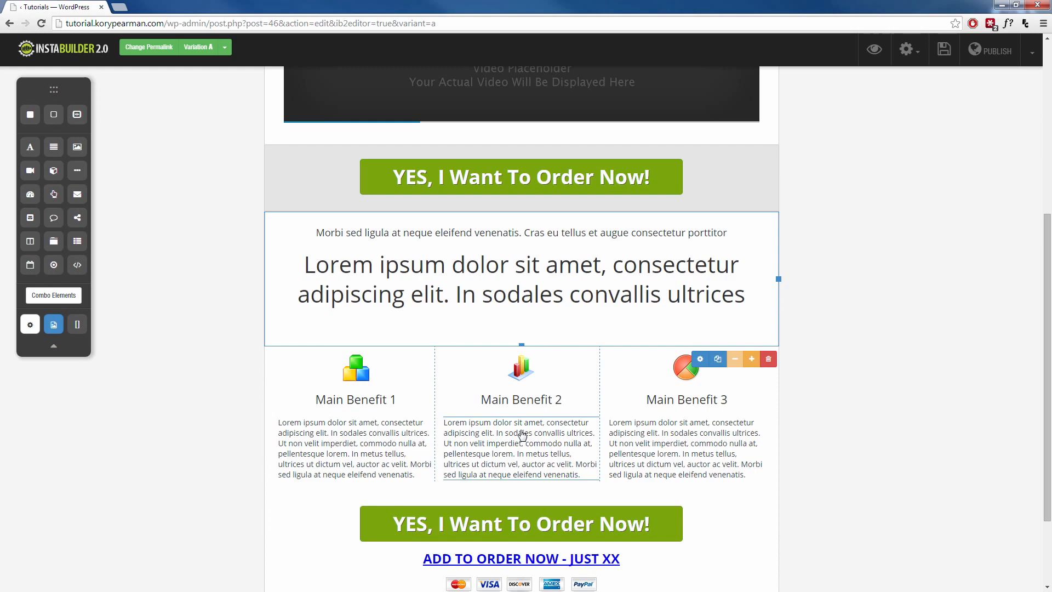
scroll("up", 3)
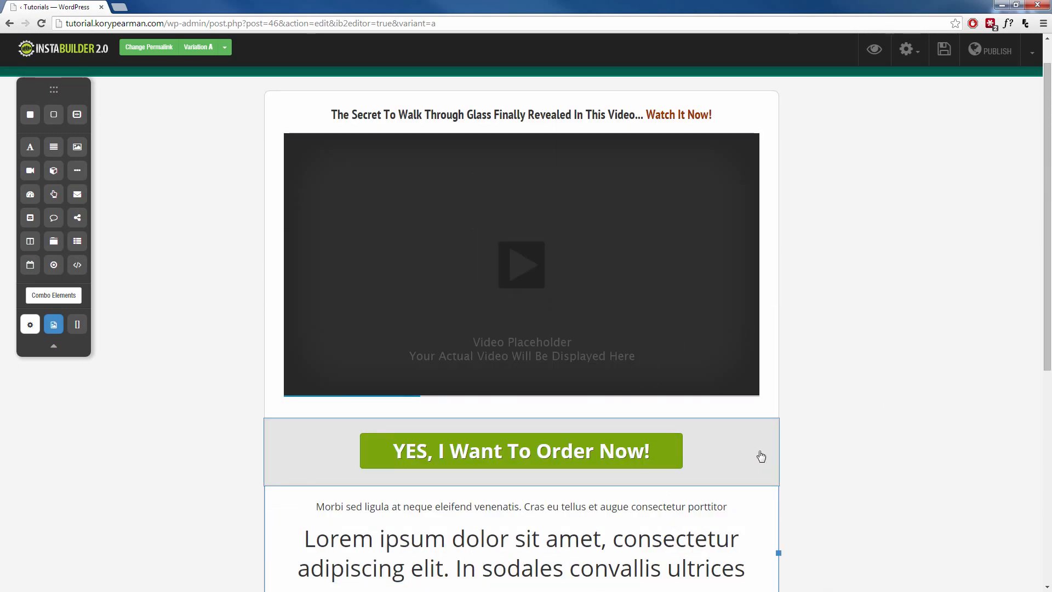
left_click(520, 450)
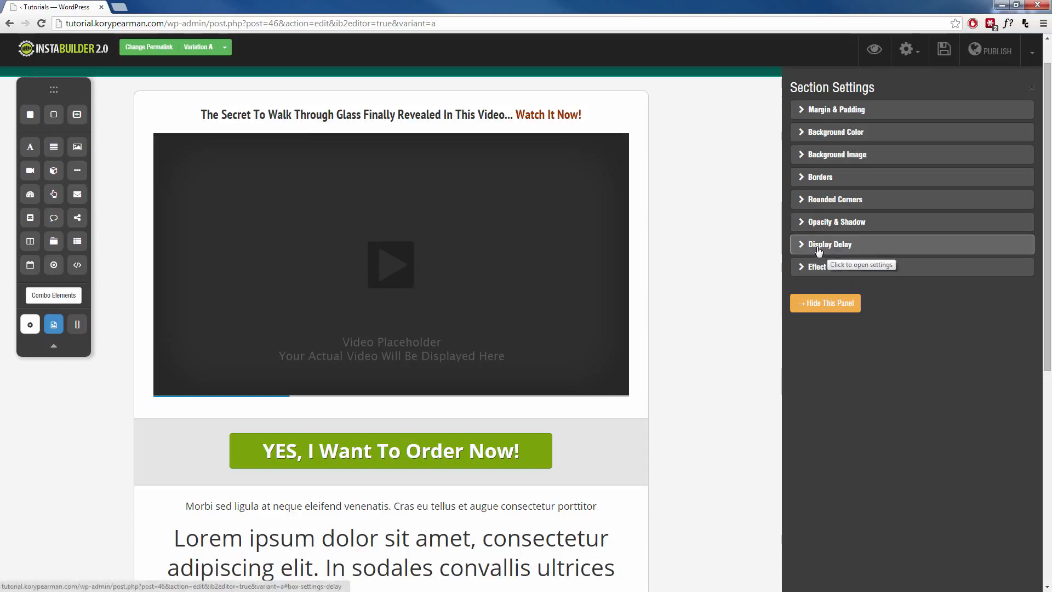
Step: Enable Display Delay for the order-button section with Delay Seconds set to 10, then hide the panel
left_click(830, 243)
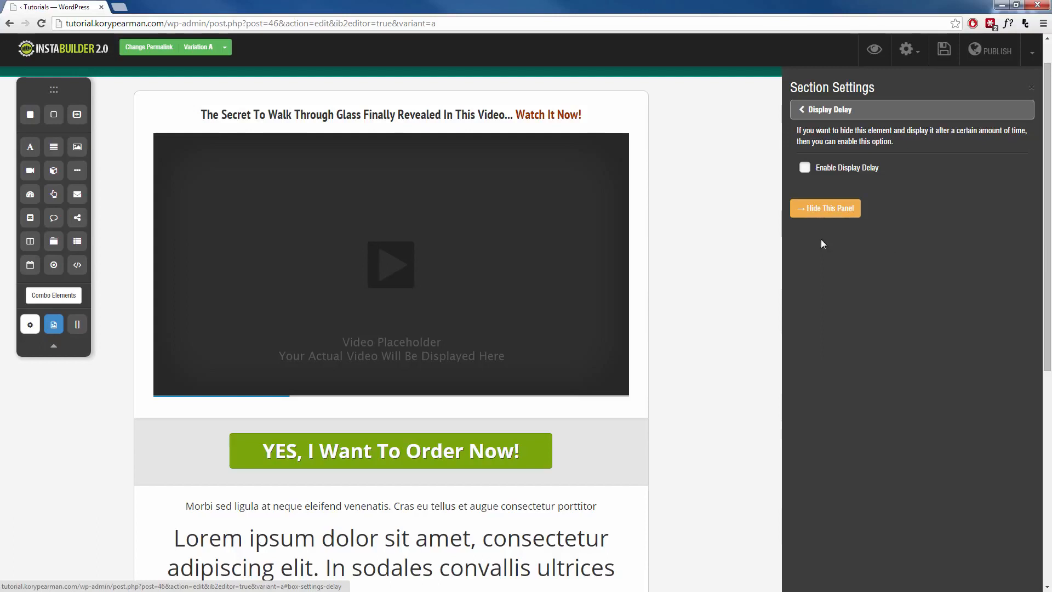
left_click(804, 168)
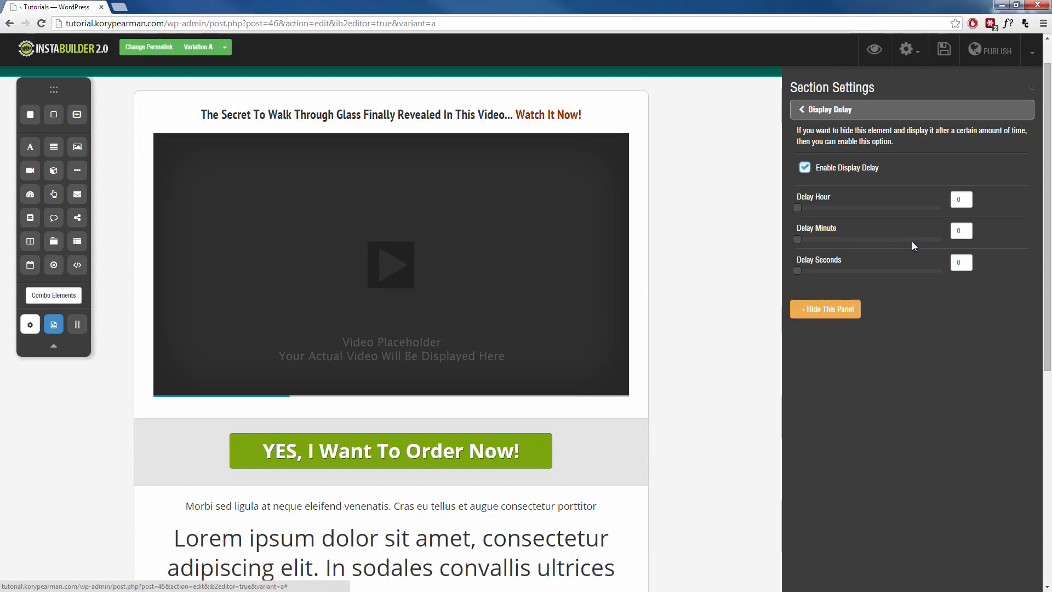
mouse_move(916, 244)
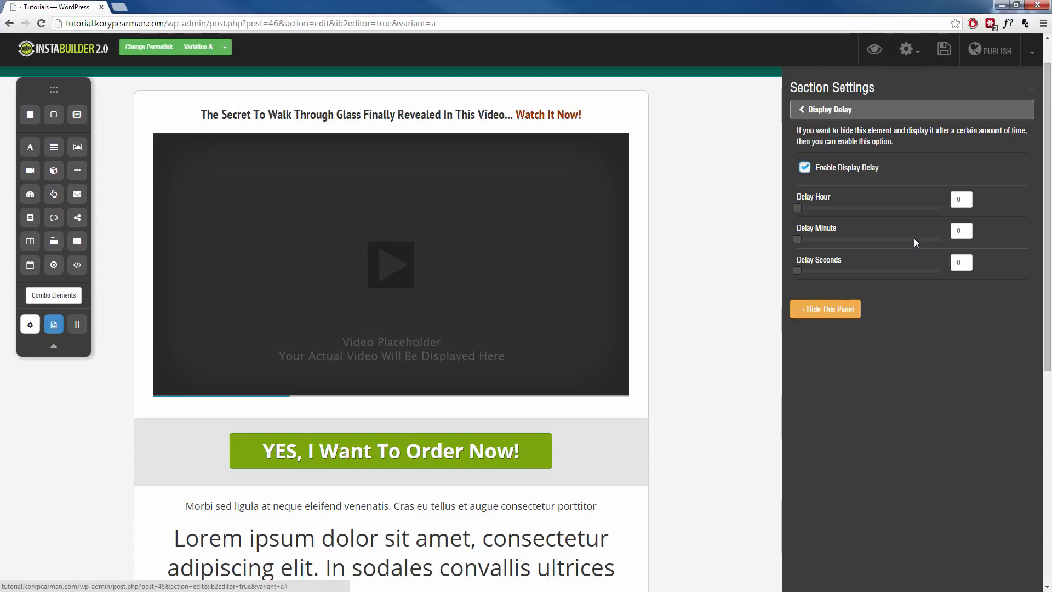
left_click(962, 262)
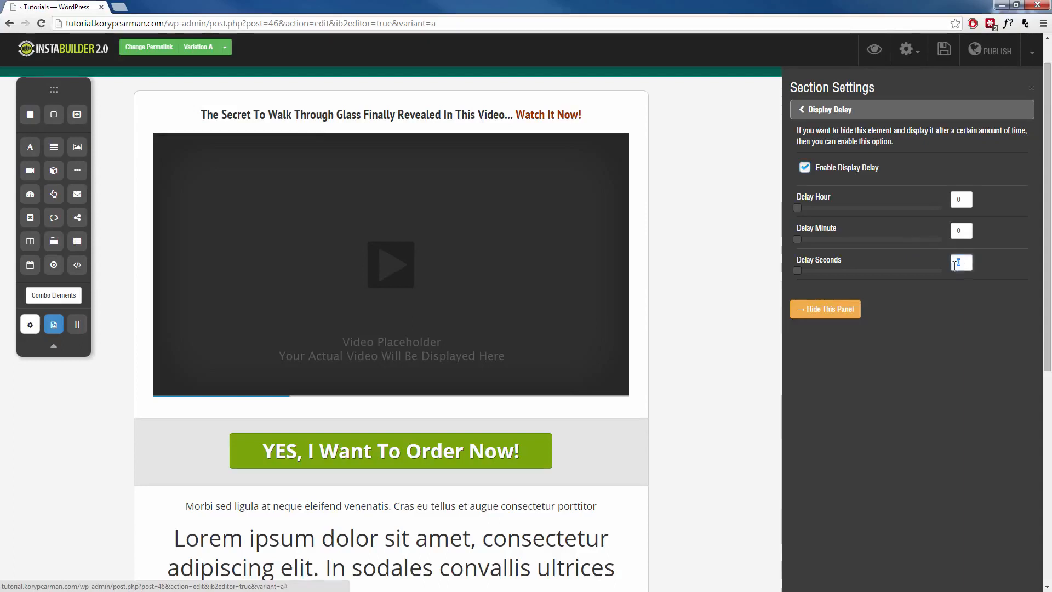
type("10")
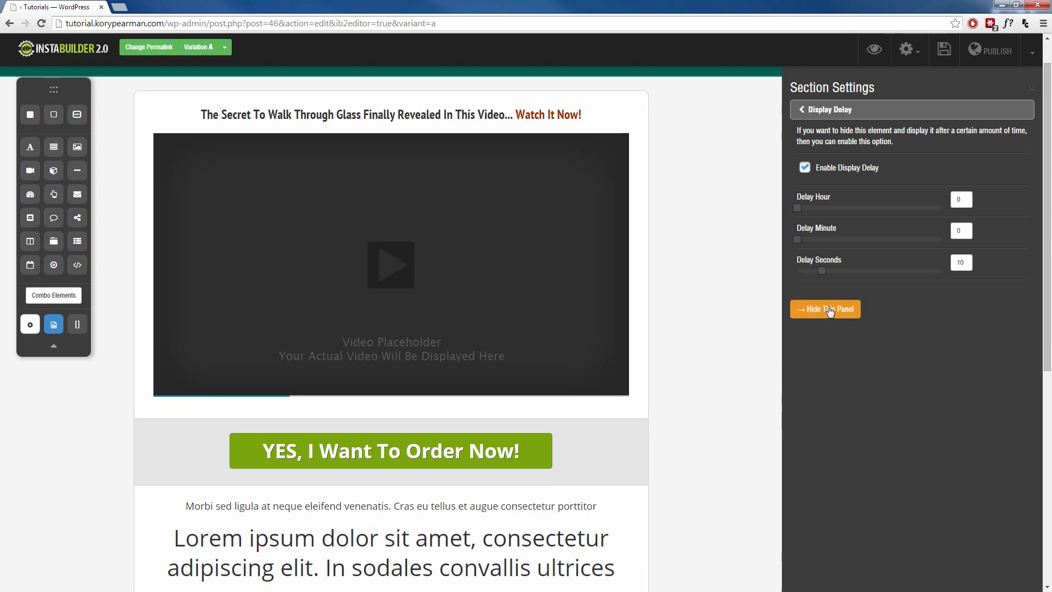
left_click(824, 309)
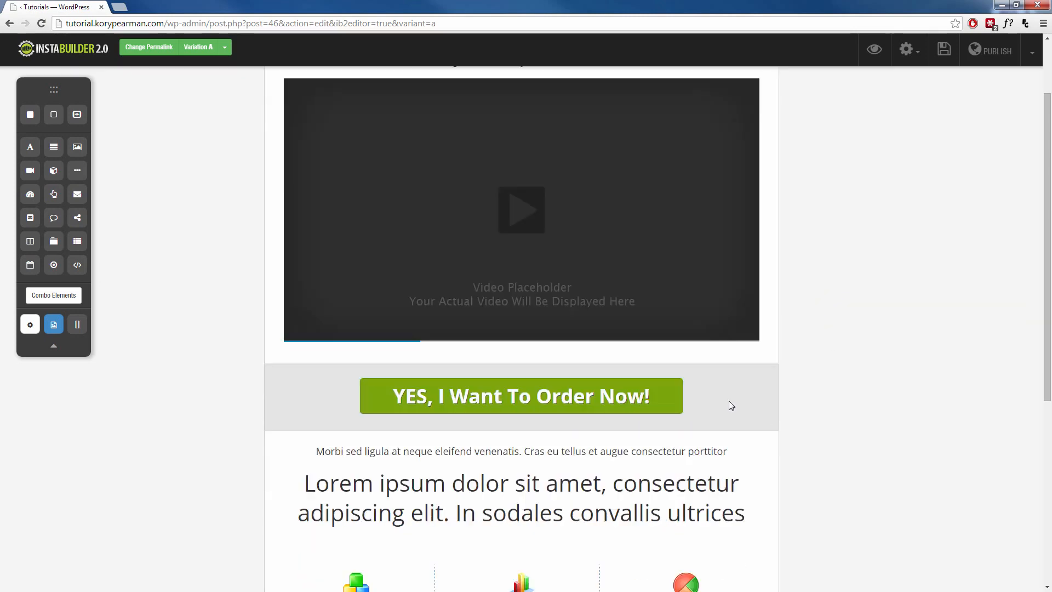
Step: Enable Display Delay on the Lorem ipsum headline section with Delay Seconds set to 10
scroll("down", 3)
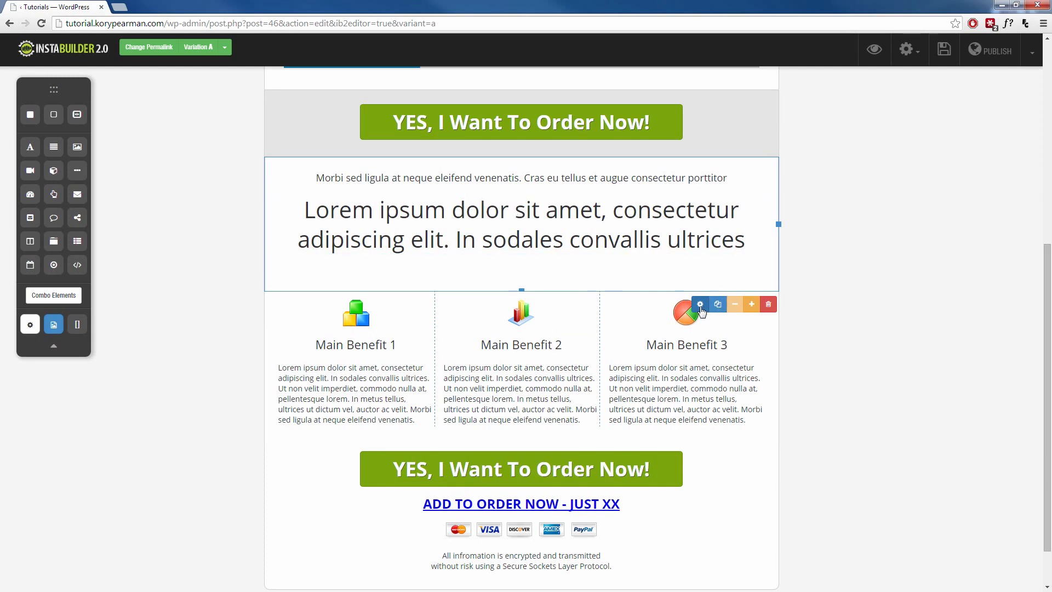
left_click(701, 304)
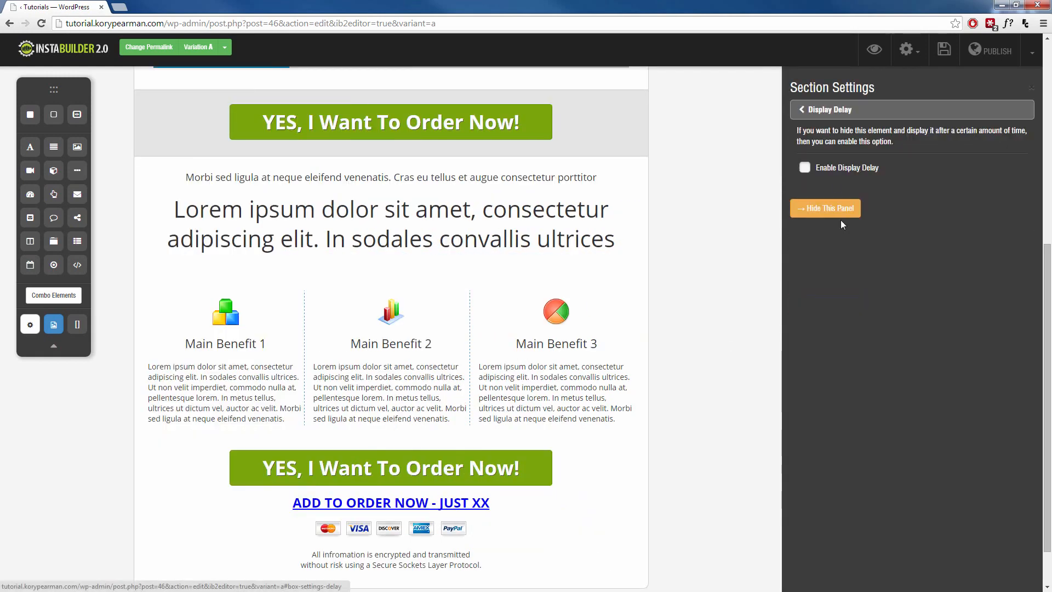
left_click(805, 167)
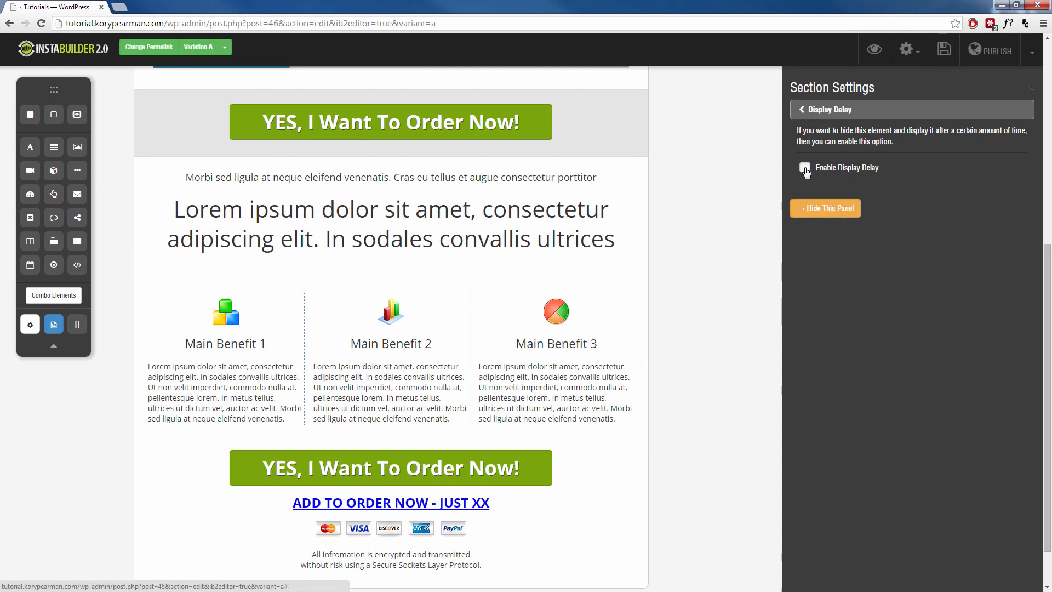
left_click(805, 167)
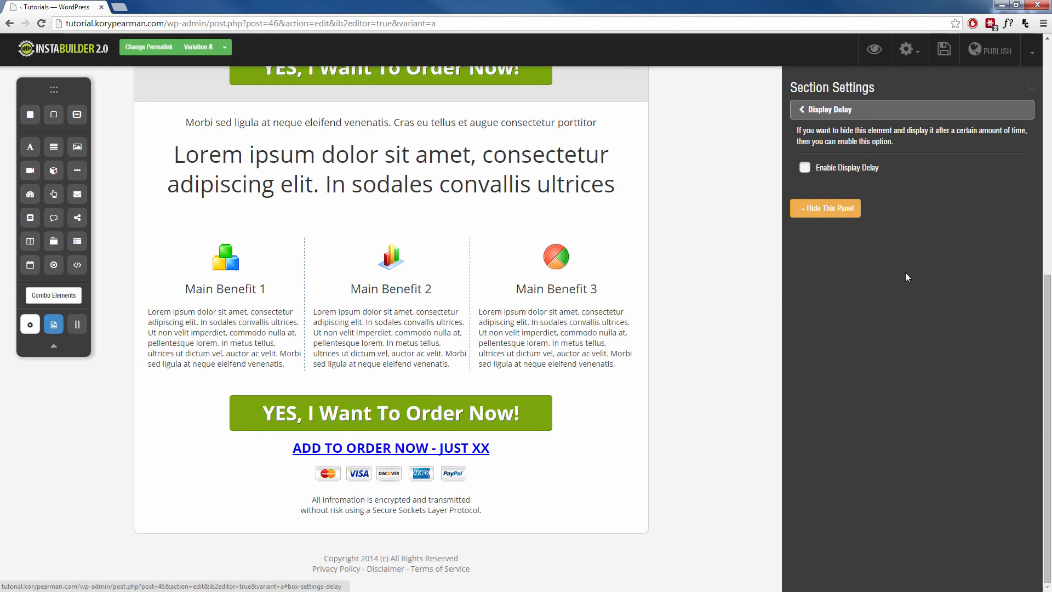
left_click(803, 167)
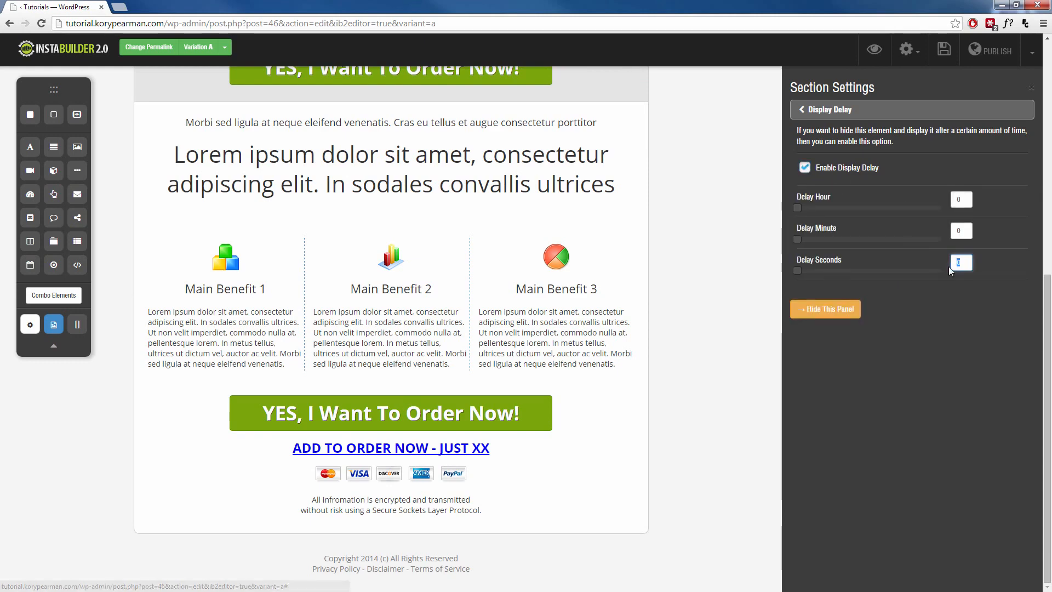
type("10")
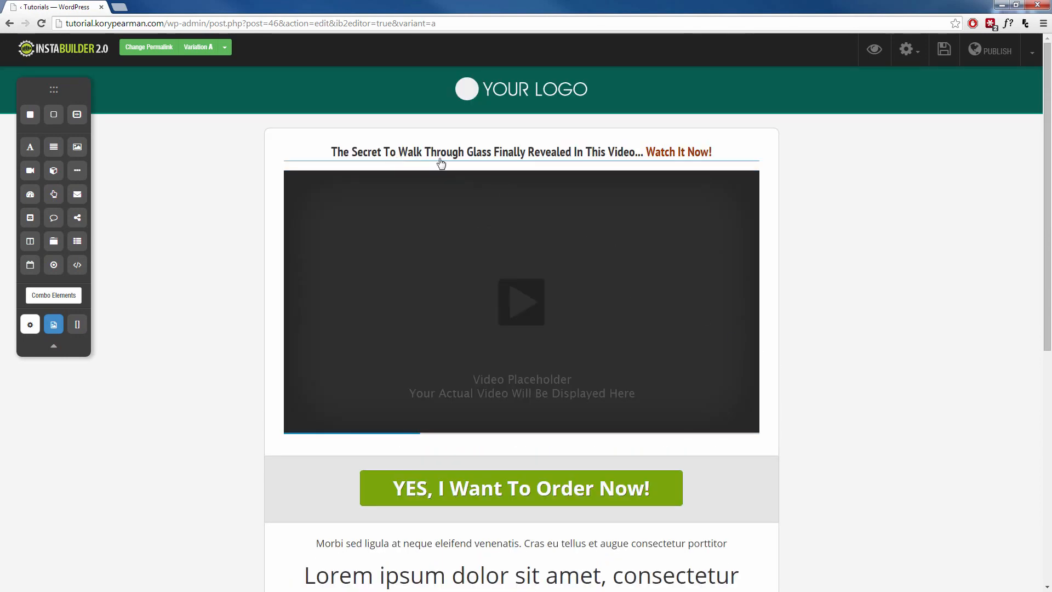
mouse_move(427, 388)
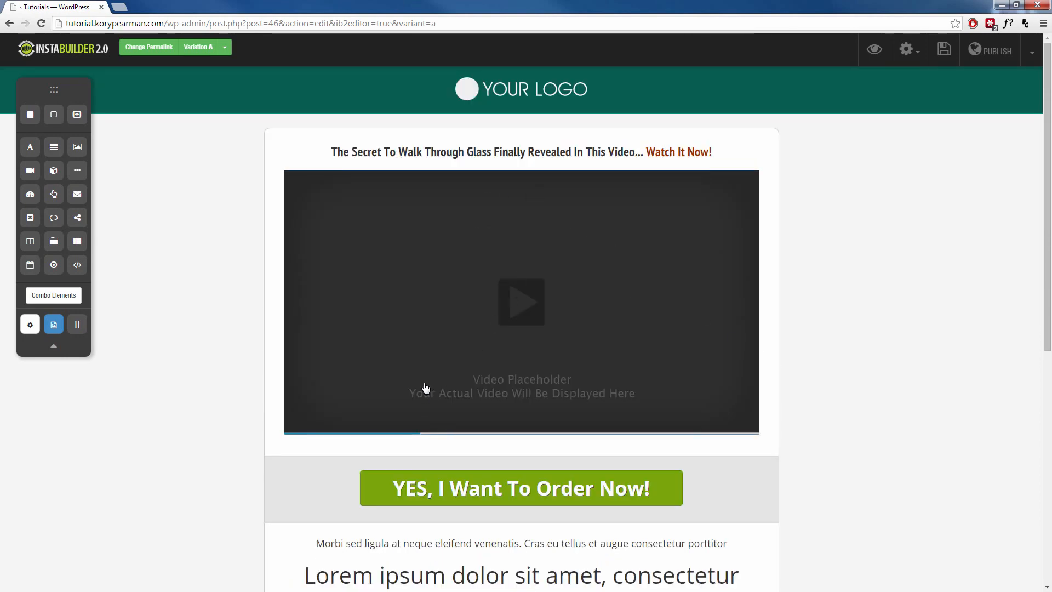
Step: Launch the Preview Page view of the sales page in the browser
scroll("down", 3)
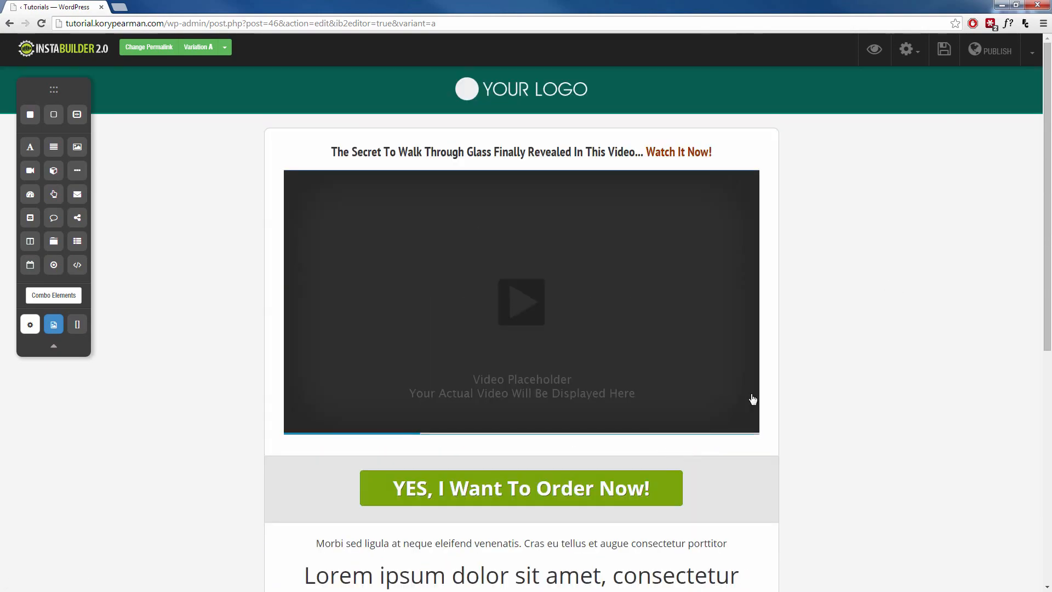
left_click(944, 49)
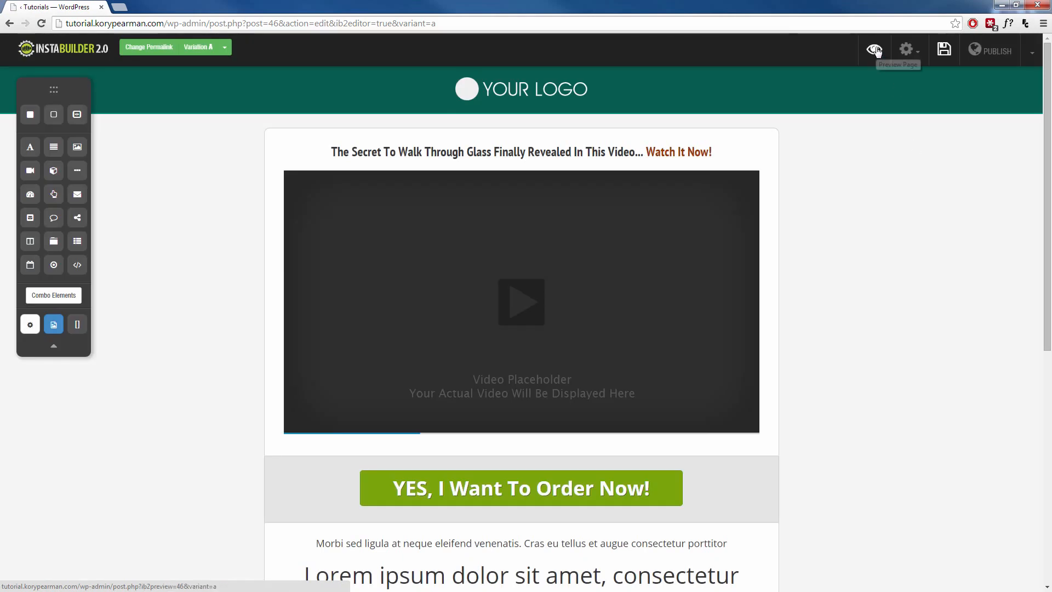
left_click(875, 49)
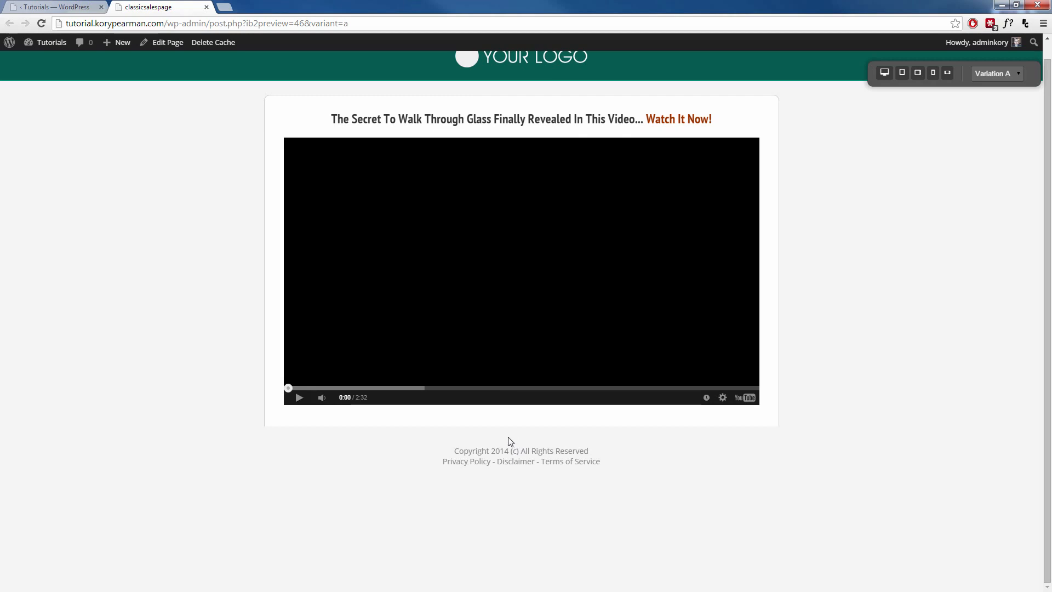
Step: Scroll the preview to confirm the delayed order-button and headline sections appear under the video
scroll("down", 3)
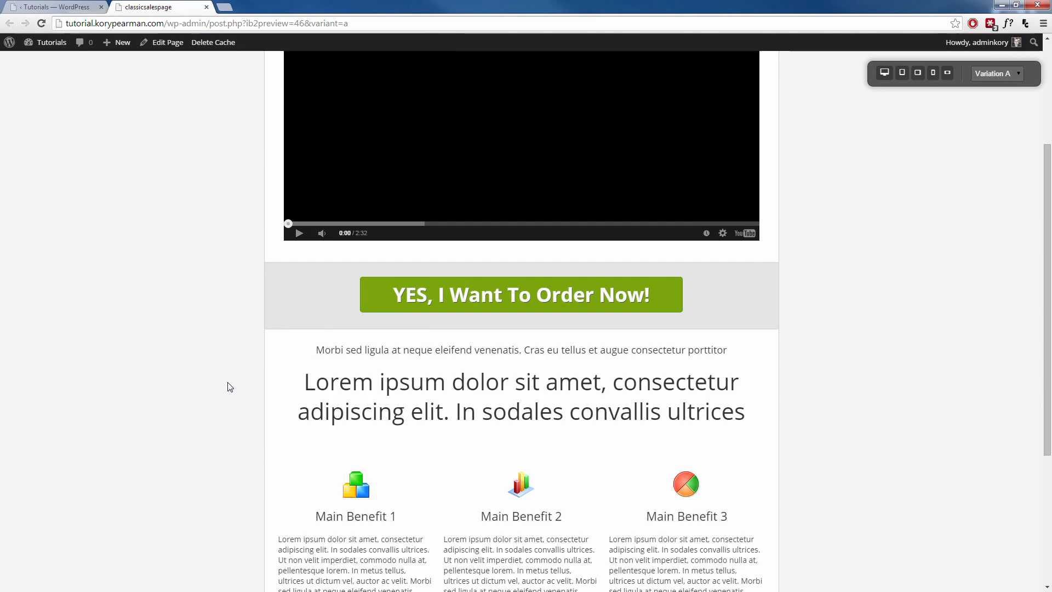
scroll("down", 3)
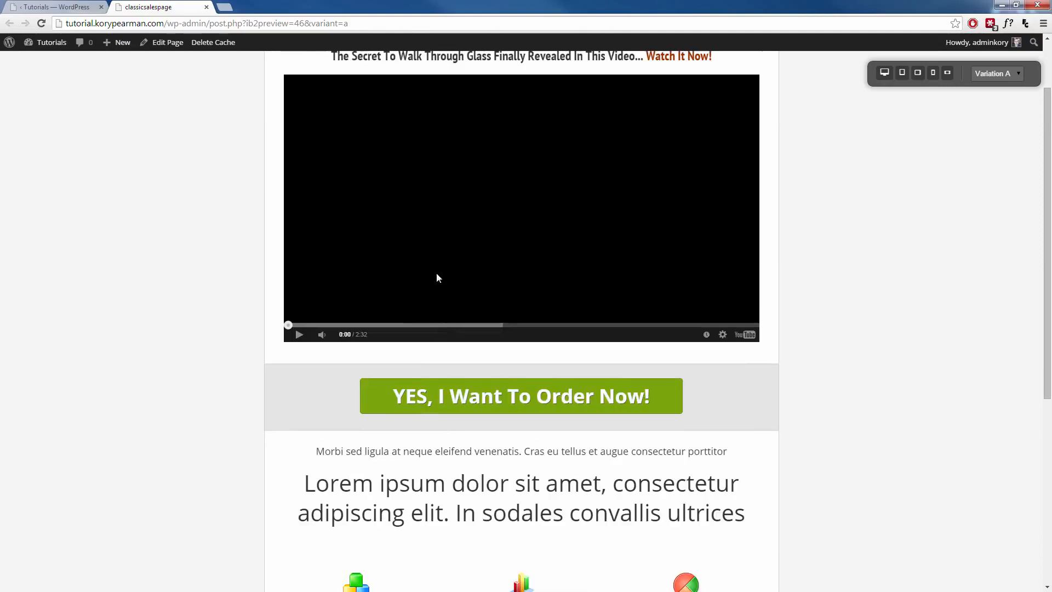
mouse_move(477, 404)
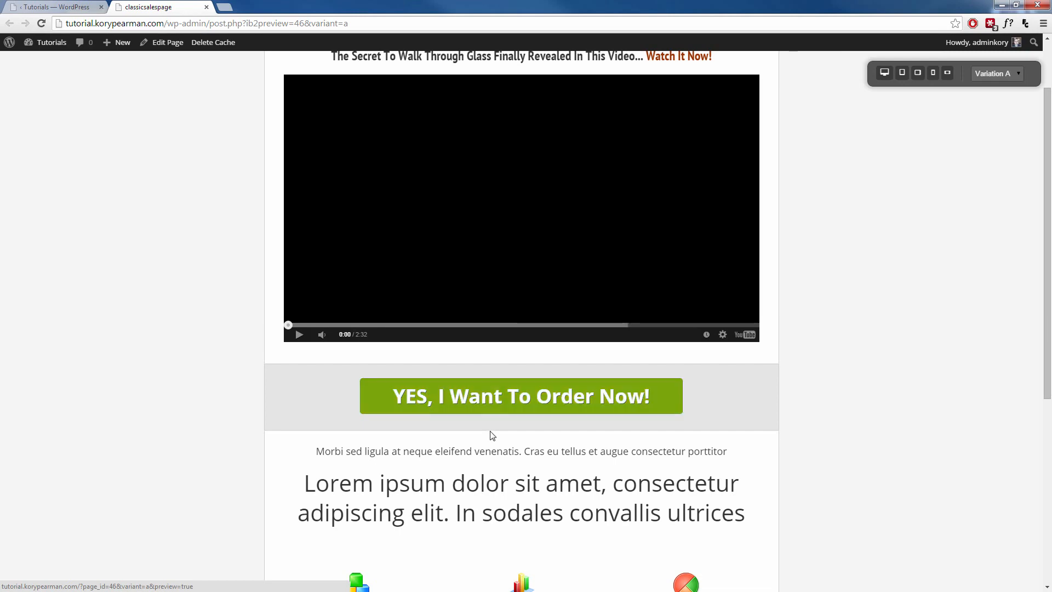
scroll("down", 3)
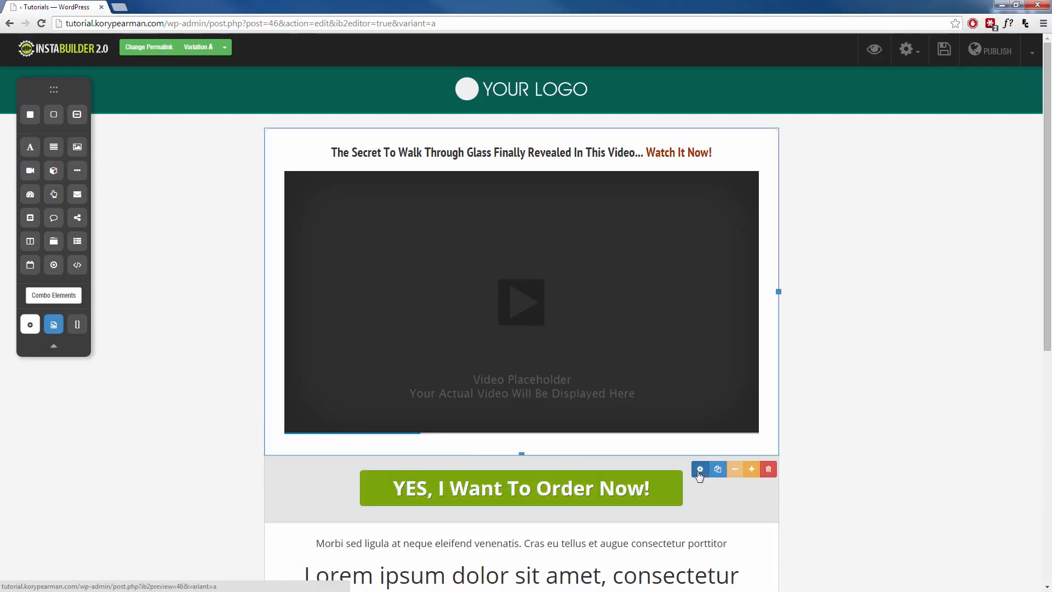
Step: Tick Enable Display Delay for the top headline-and-video section, leaving the time values at zero
left_click(701, 469)
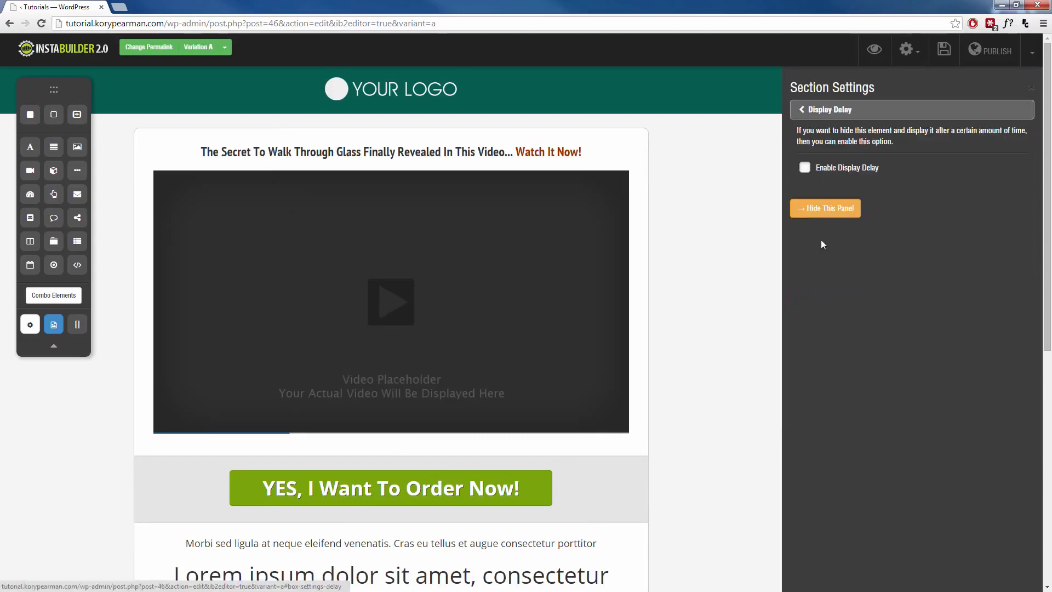
left_click(805, 167)
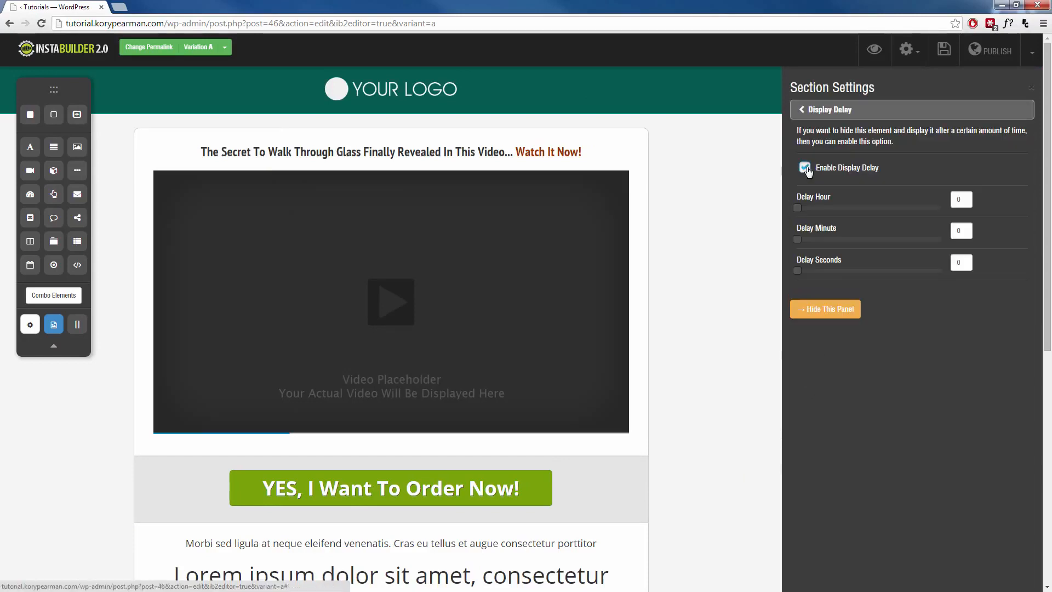